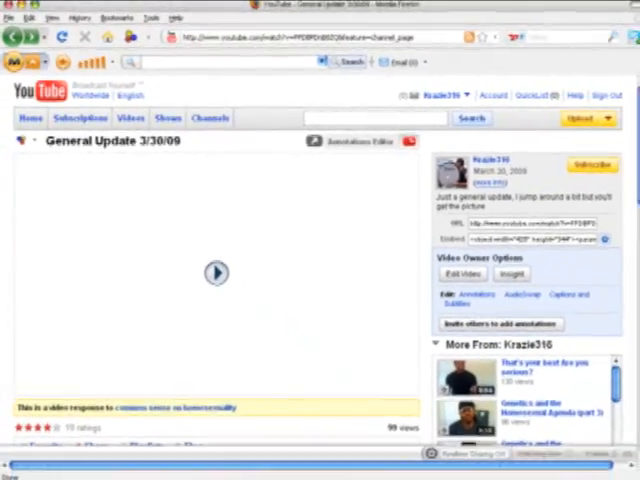
- Scroll the video page down to the Text Comments section with its 'marked as spam' lines
scroll(down, 3)
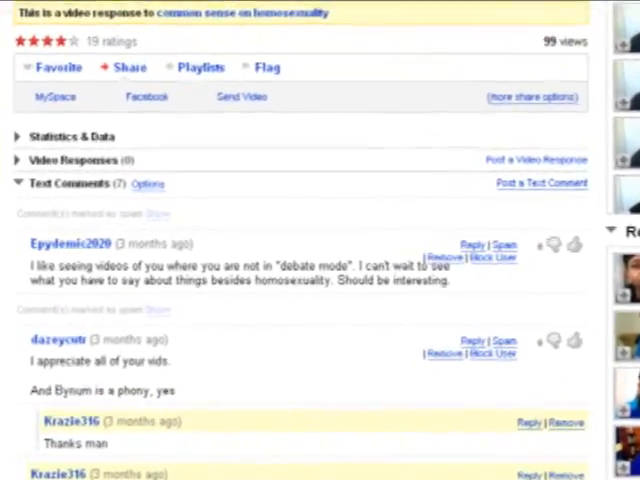
scroll(down, 3)
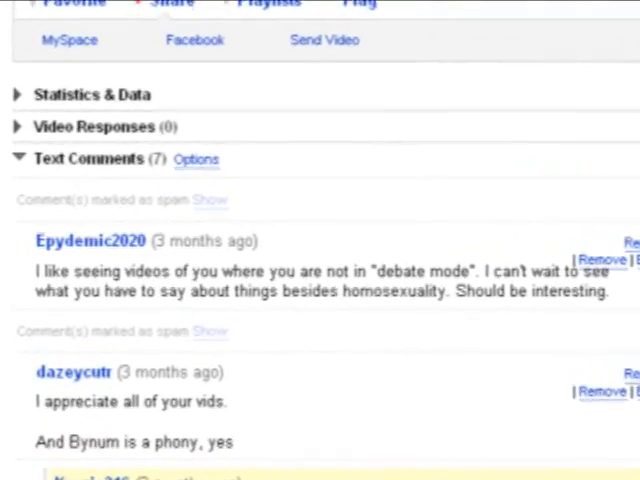
scroll(down, 3)
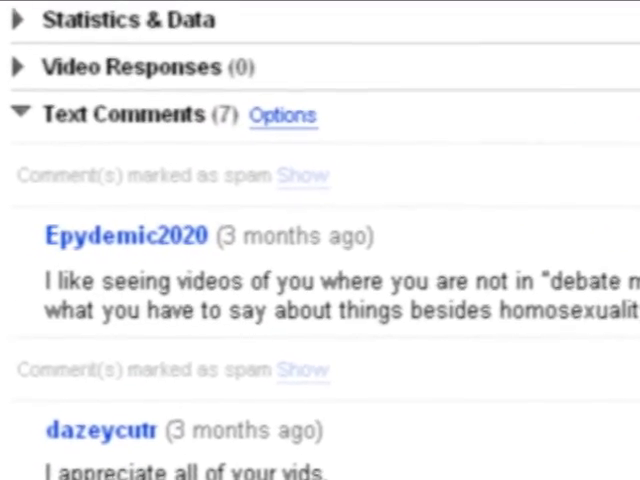
scroll(down, 3)
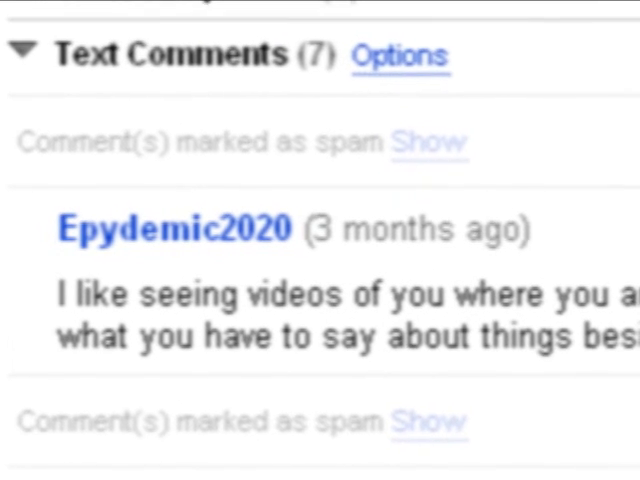
- Bring up the page's context menu offering View Page Source
click(432, 140)
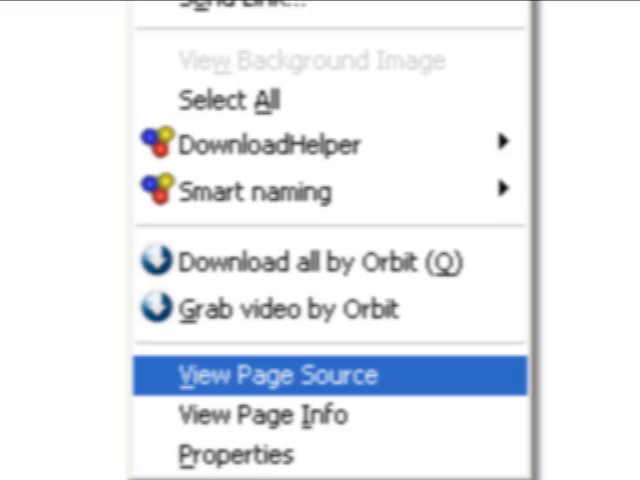
- View the YouTube comment page's HTML source in Firefox's source window
click(280, 376)
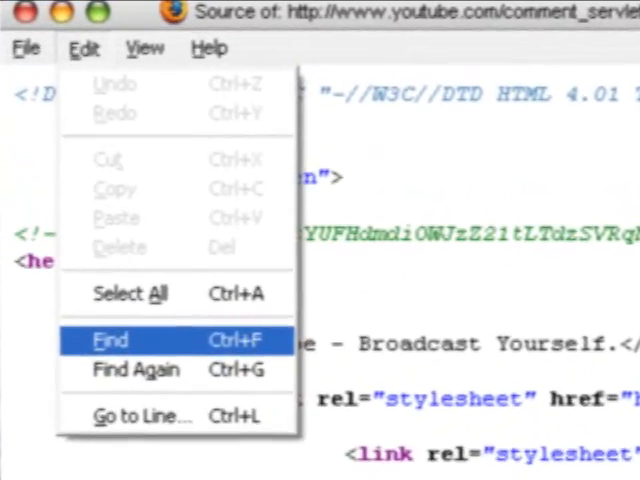
- Search the source for the hidden comment and reach the highlighted unmark_comment_as_spam match
click(110, 340)
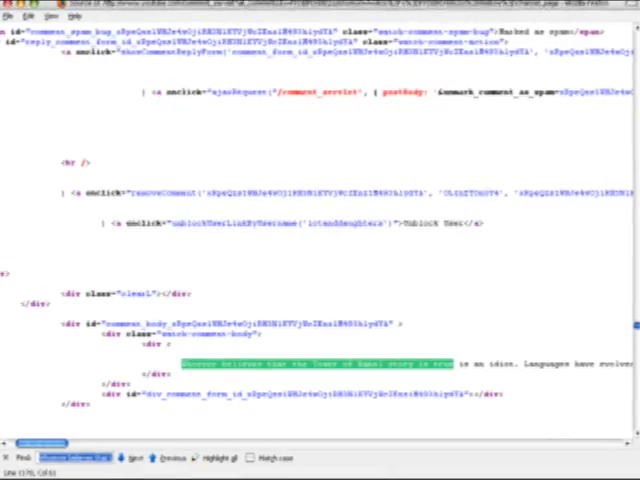
scroll(down, 3)
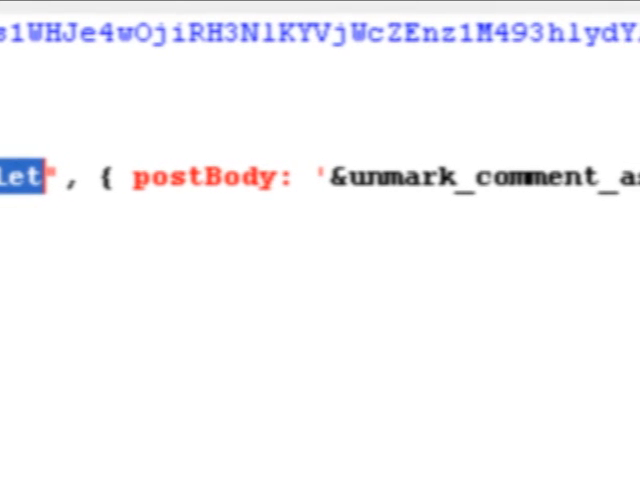
- Scroll across the postBody to reach the full '&unmark_comment_as_spam=…' request string
scroll(right, 3)
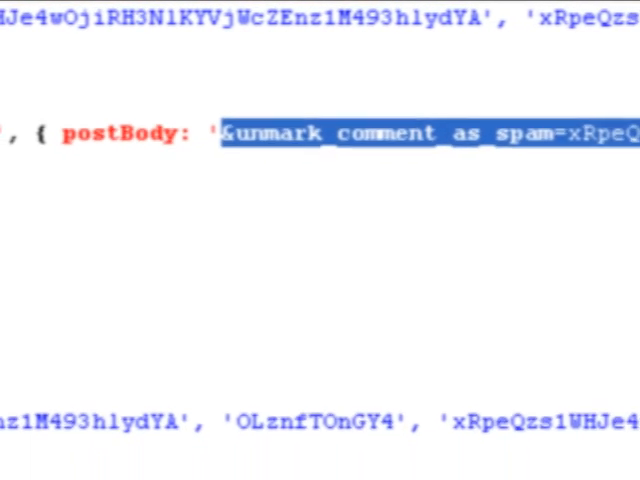
scroll(down, 3)
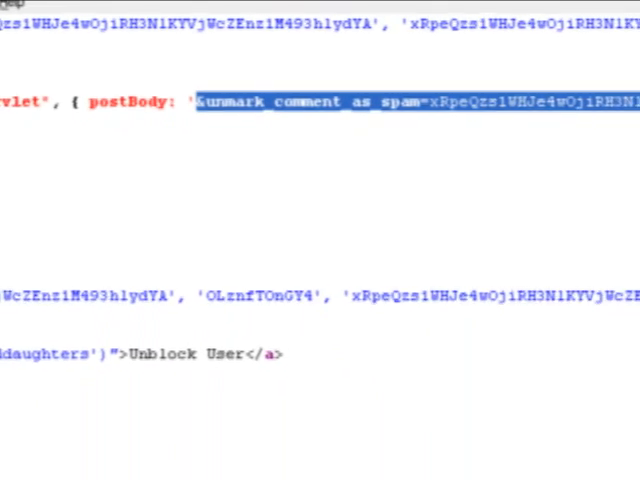
scroll(down, 3)
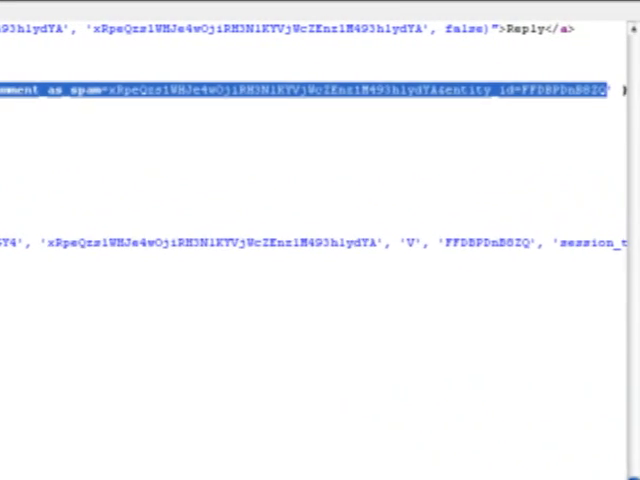
scroll(right, 3)
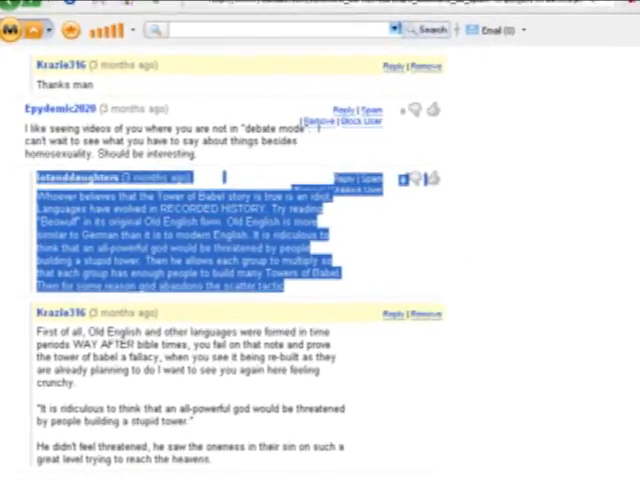
- Scroll the comments to the restored Tower of Babel comment now shown as a regular entry
scroll(down, 3)
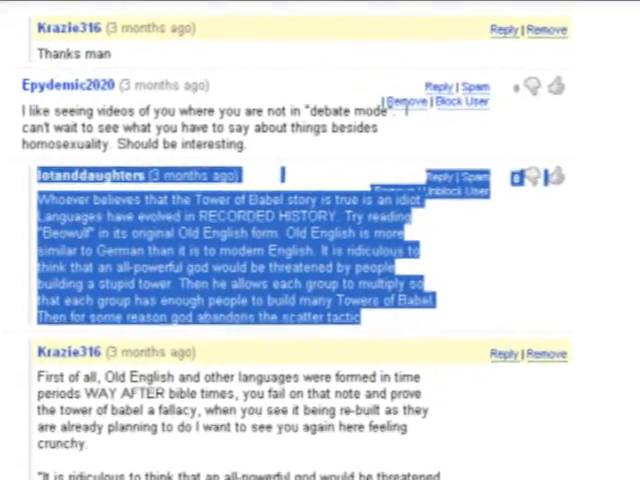
scroll(down, 3)
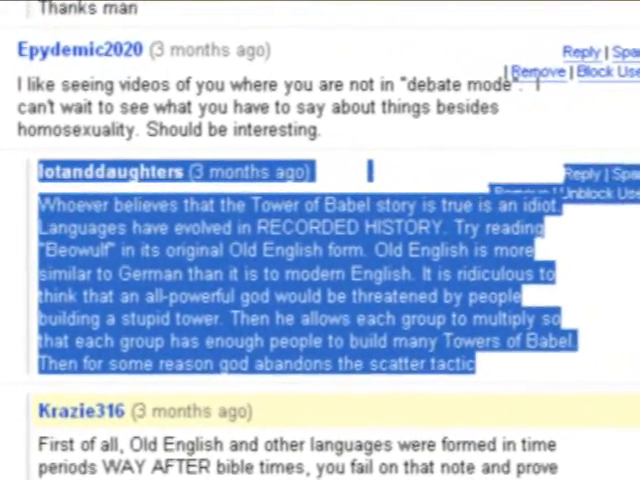